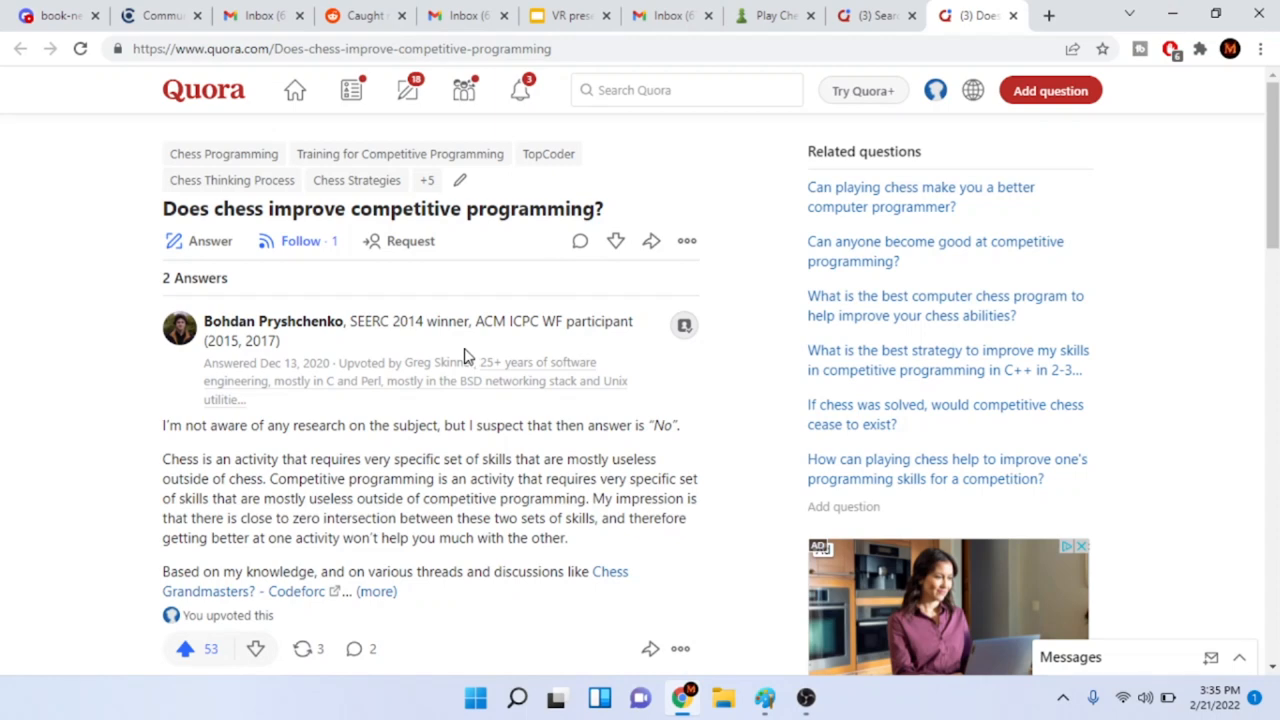
{"action": "scroll", "scroll_direction": "down", "scroll_amount": 3}
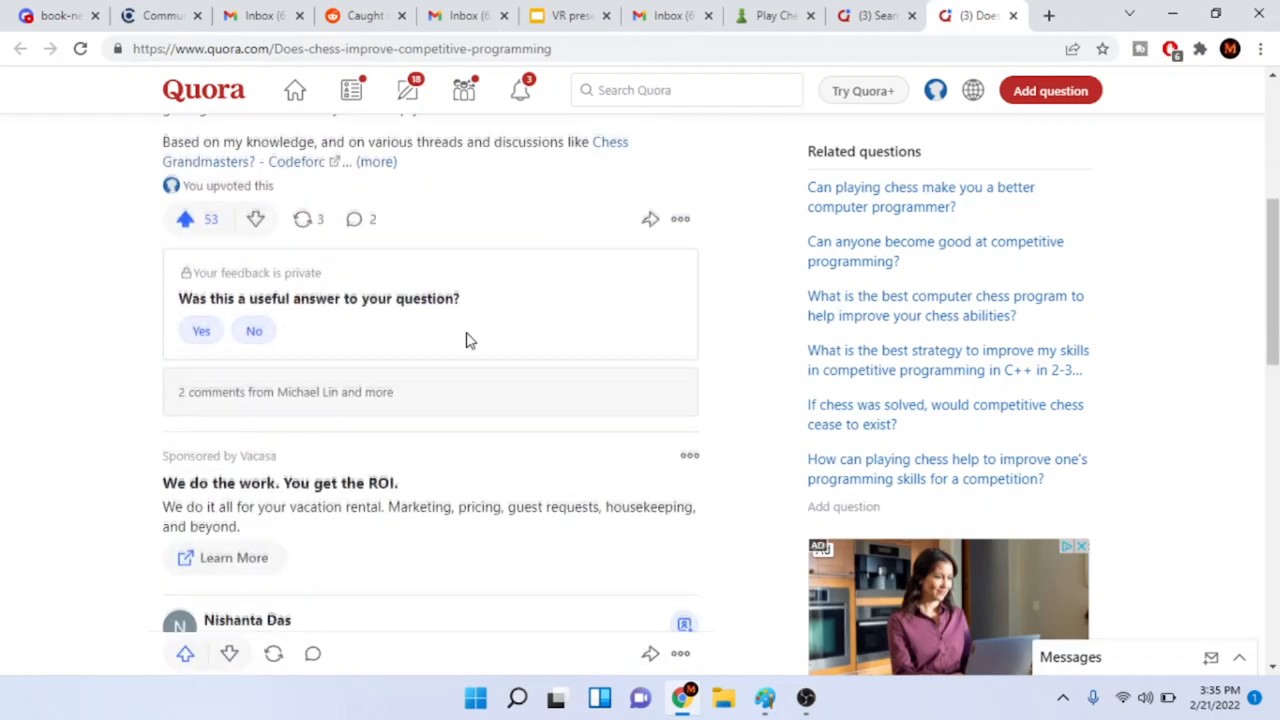
{"action": "scroll", "scroll_direction": "down", "scroll_amount": 3}
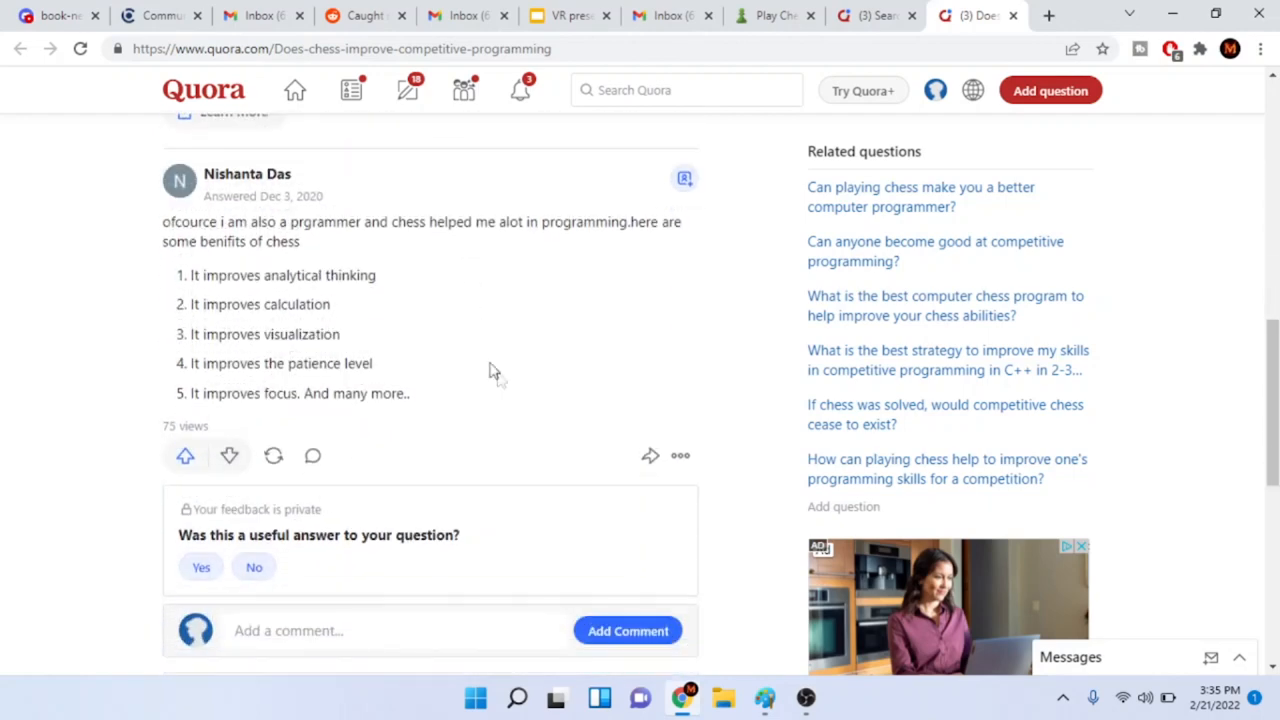
{"action": "scroll", "scroll_direction": "down", "scroll_amount": 3}
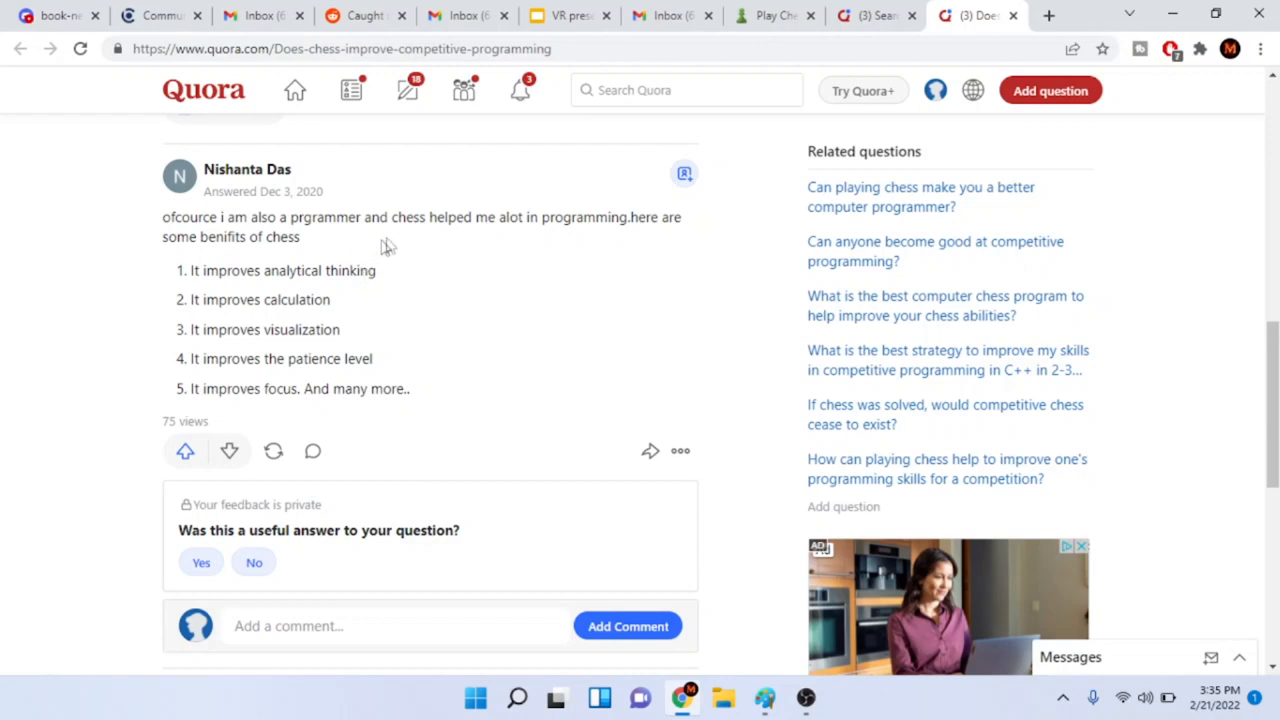
{"action": "mouse_move", "coordinate": [332, 270]}
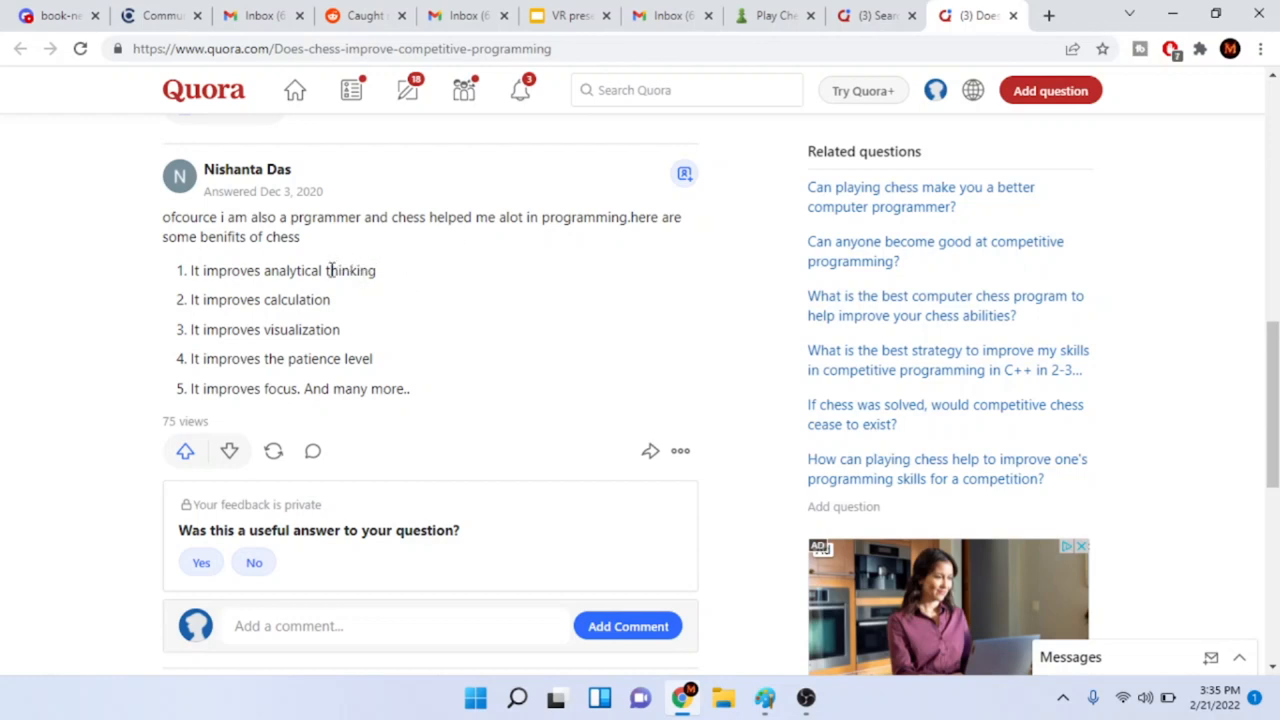
{"action": "mouse_move", "coordinate": [360, 328]}
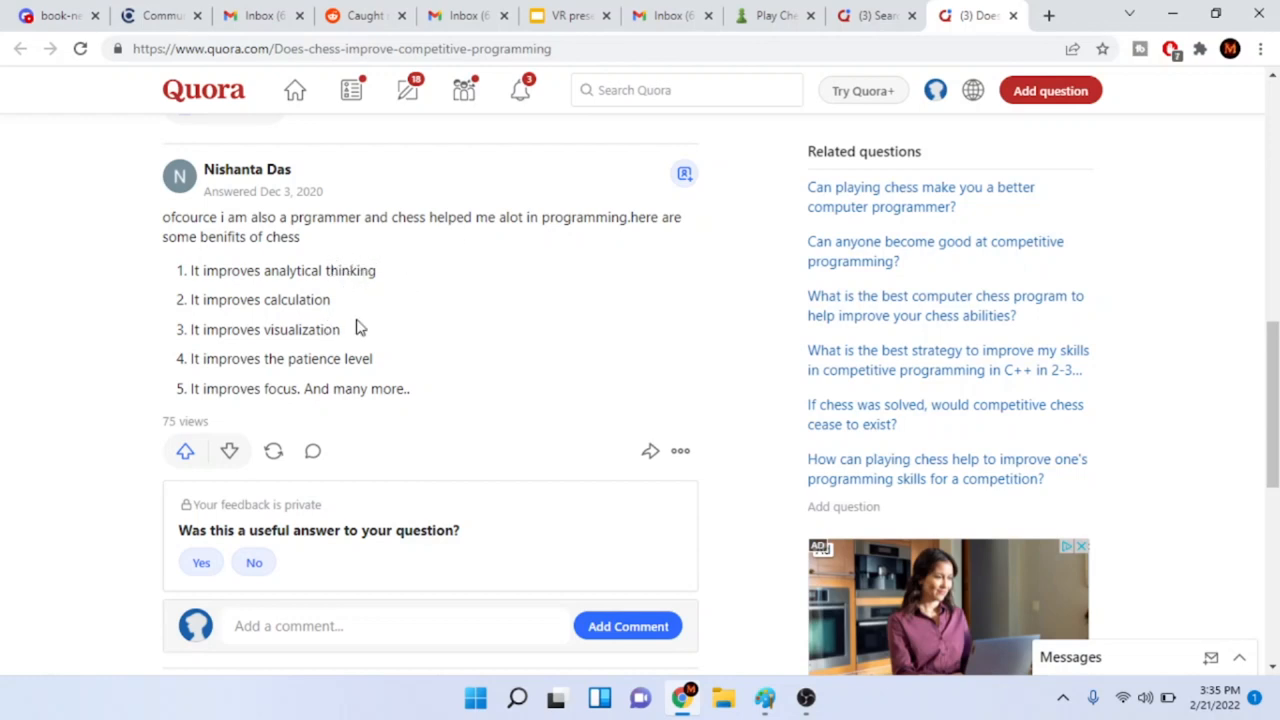
{"action": "mouse_move", "coordinate": [363, 340]}
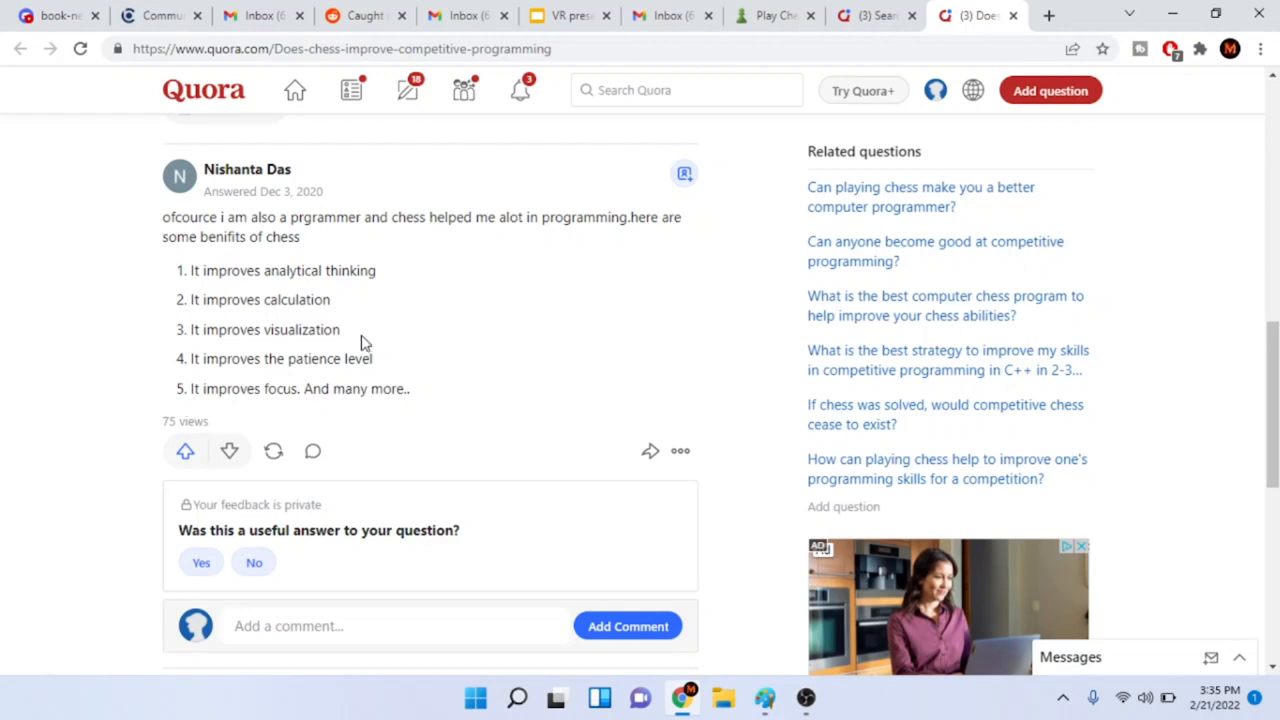
{"action": "mouse_move", "coordinate": [372, 376]}
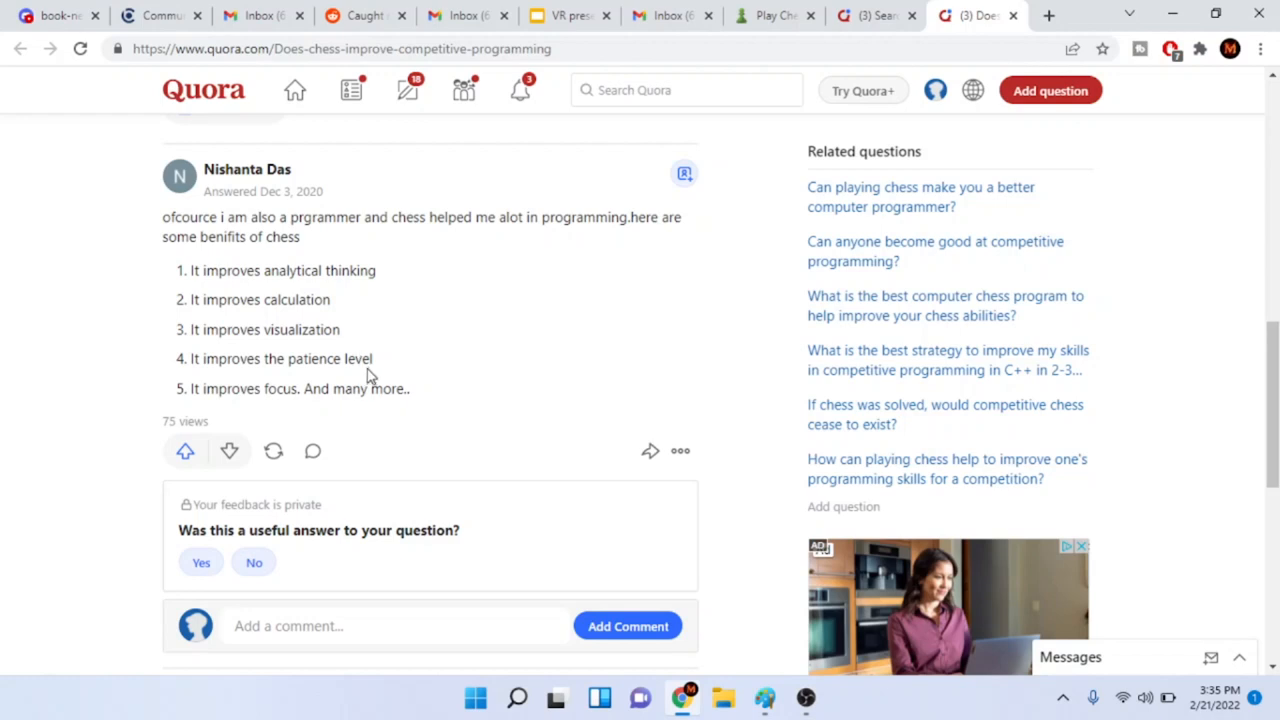
{"action": "mouse_move", "coordinate": [684, 173]}
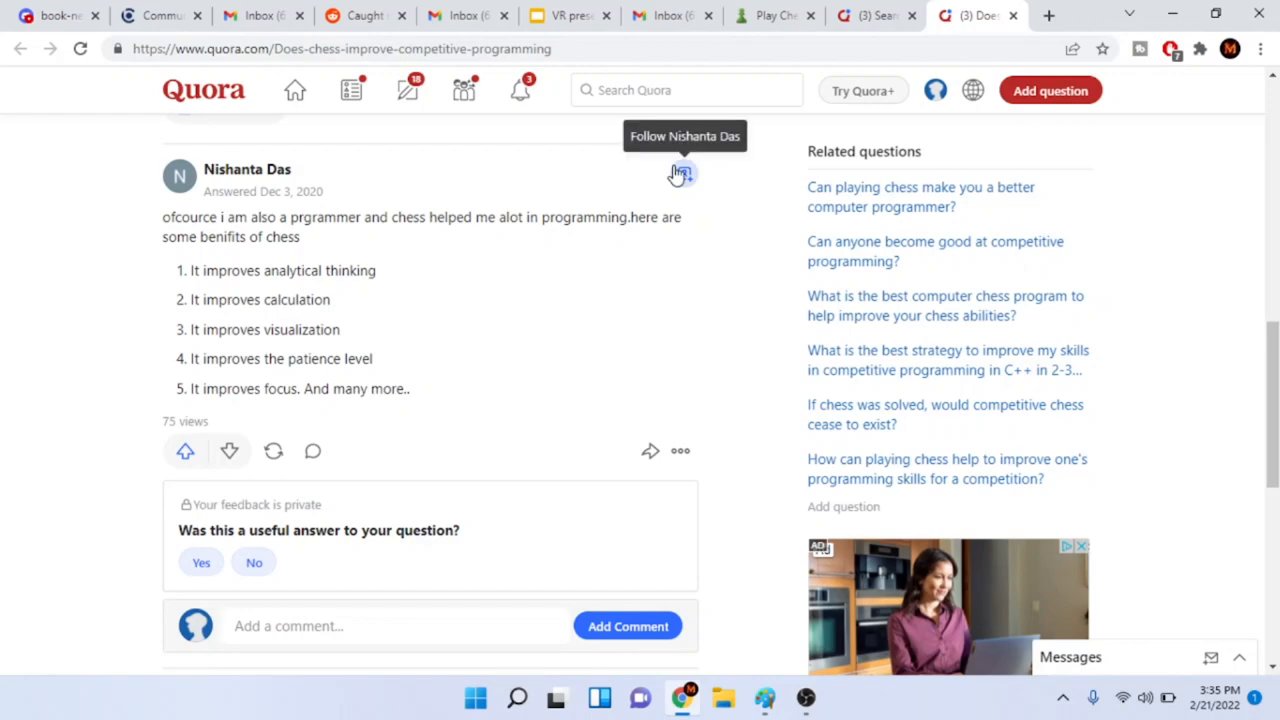
{"action": "mouse_move", "coordinate": [775, 14]}
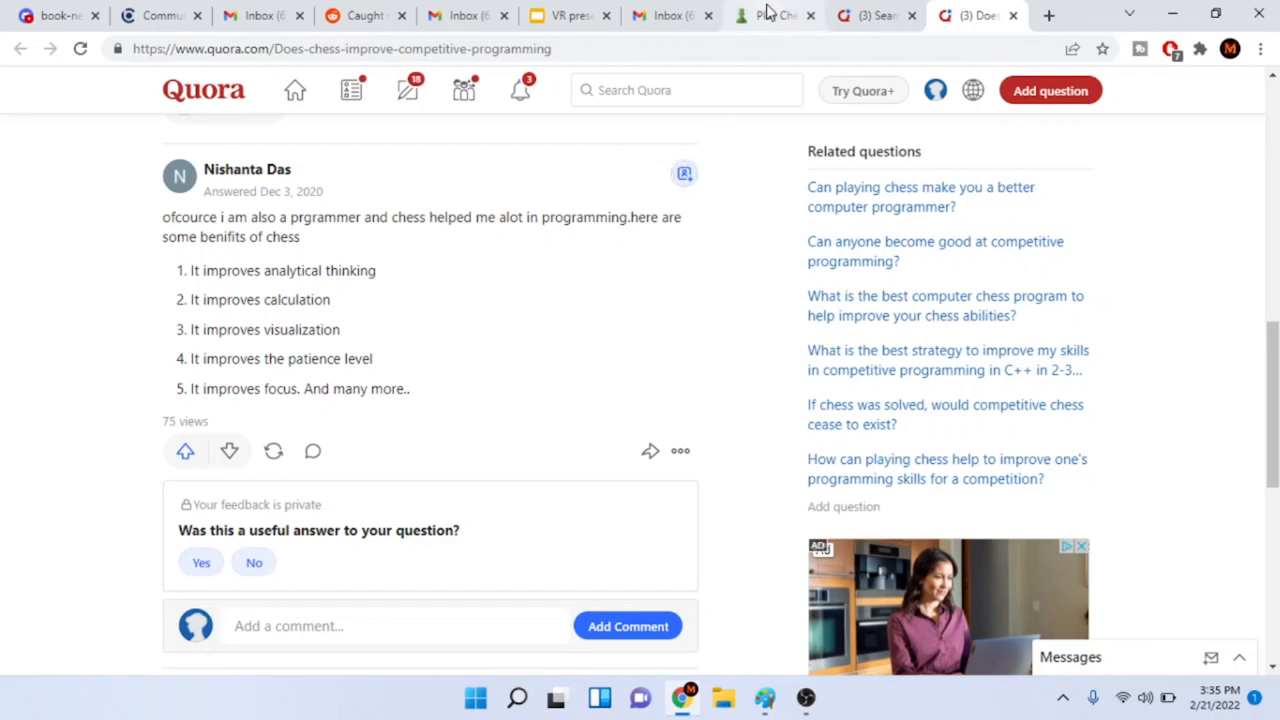
Step: Switch to the Chess.com Play Chess tab showing the 357-rated player's game setup
{"action": "left_click", "coordinate": [775, 16]}
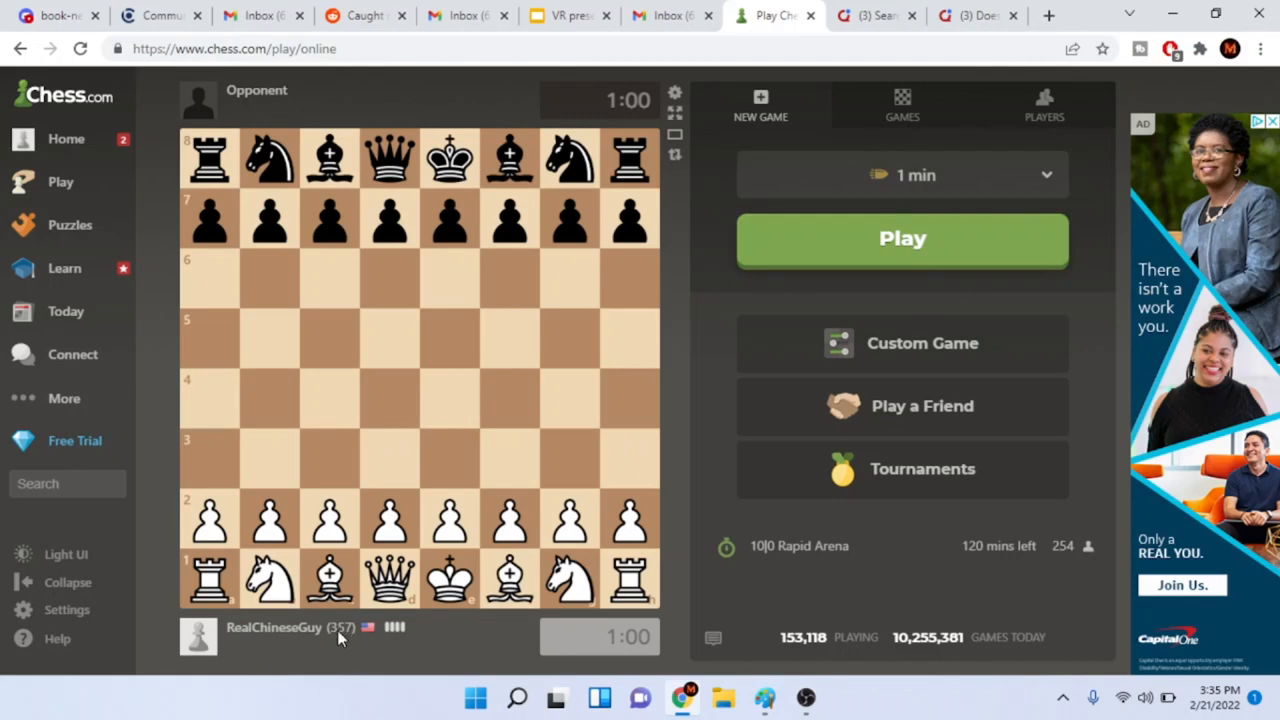
{"action": "mouse_move", "coordinate": [360, 663]}
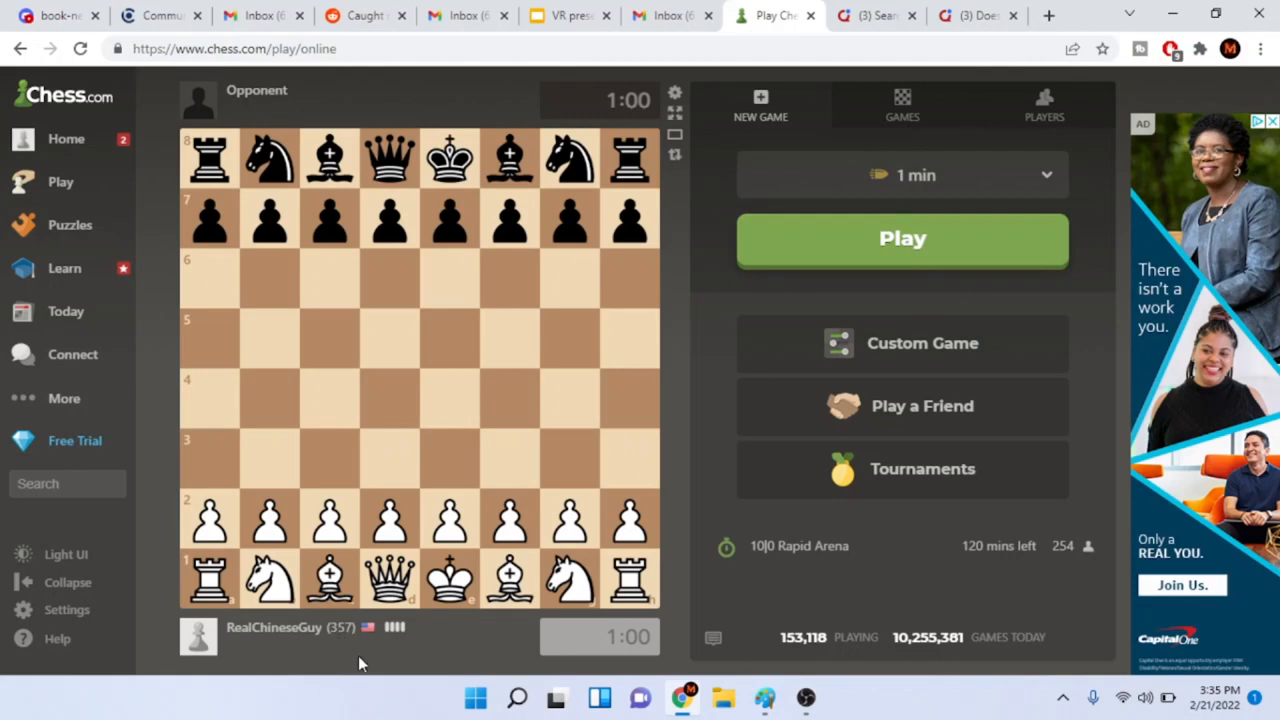
{"action": "mouse_move", "coordinate": [350, 638]}
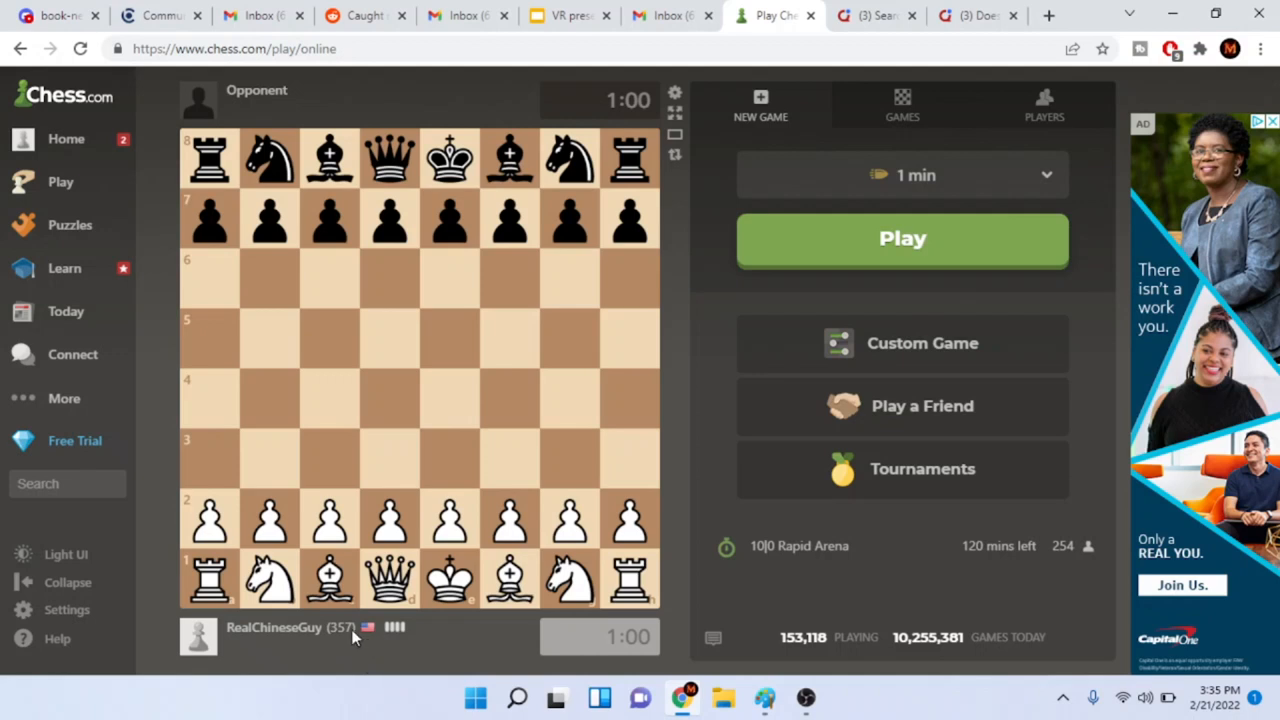
{"action": "mouse_move", "coordinate": [850, 84]}
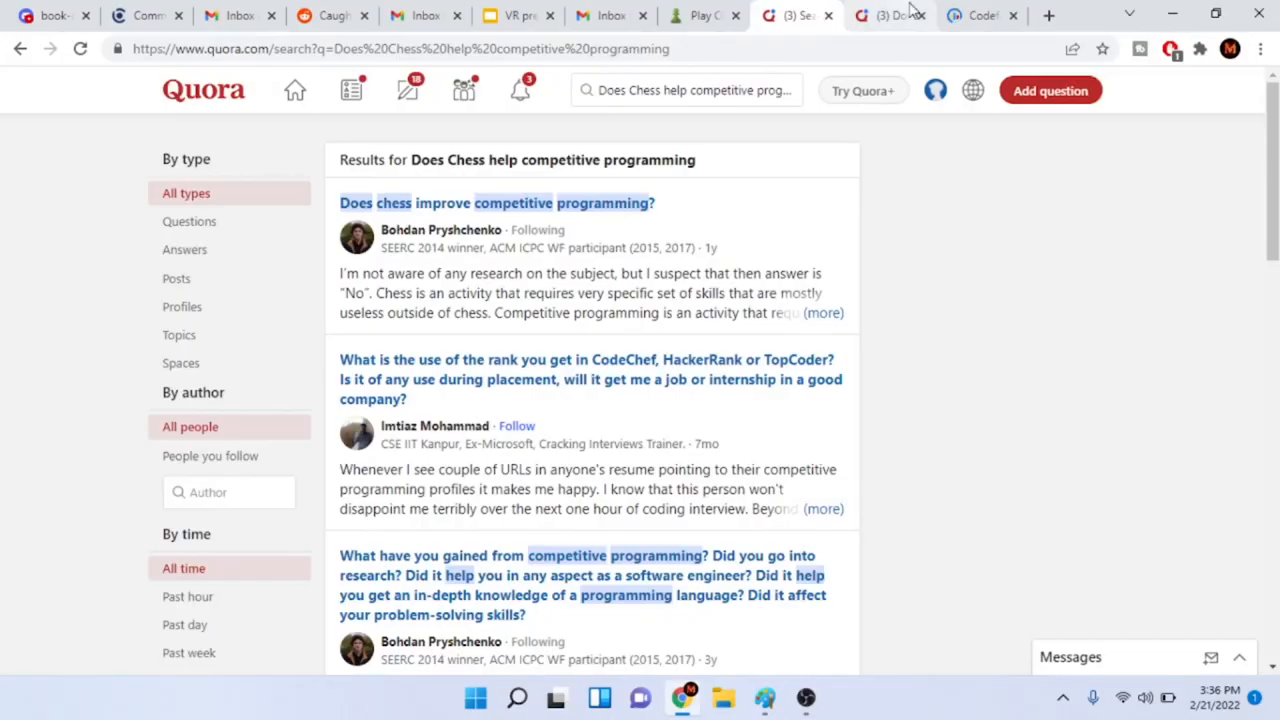
Step: Revisit the Quora answer listing five chess benefits, then bring up OBS from the taskbar
{"action": "left_click", "coordinate": [497, 202]}
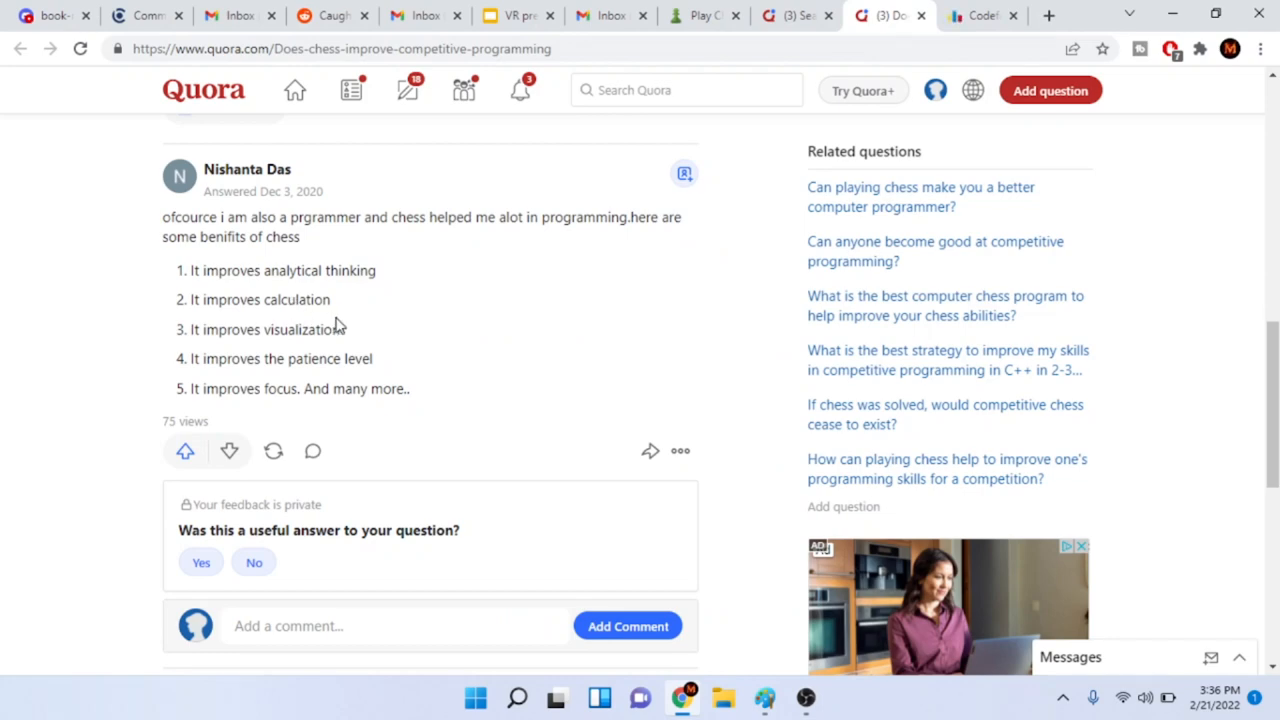
{"action": "scroll", "scroll_direction": "down", "scroll_amount": 3}
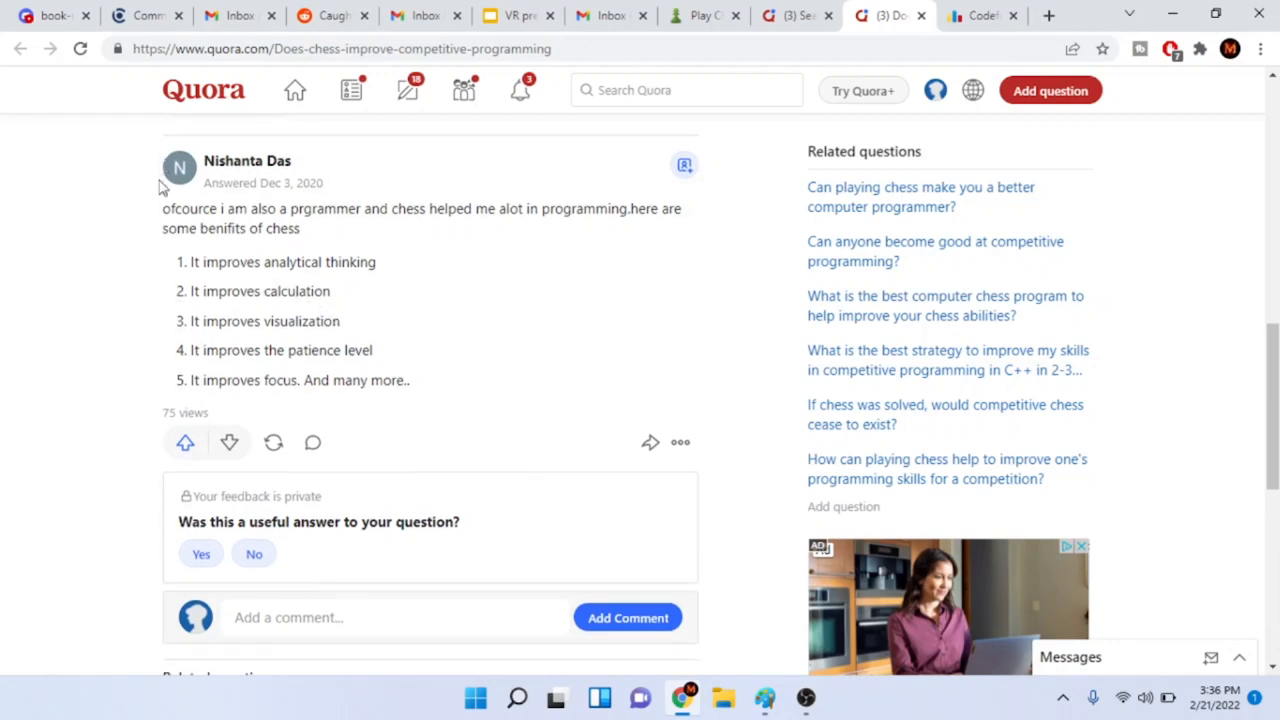
{"action": "mouse_move", "coordinate": [1000, 8]}
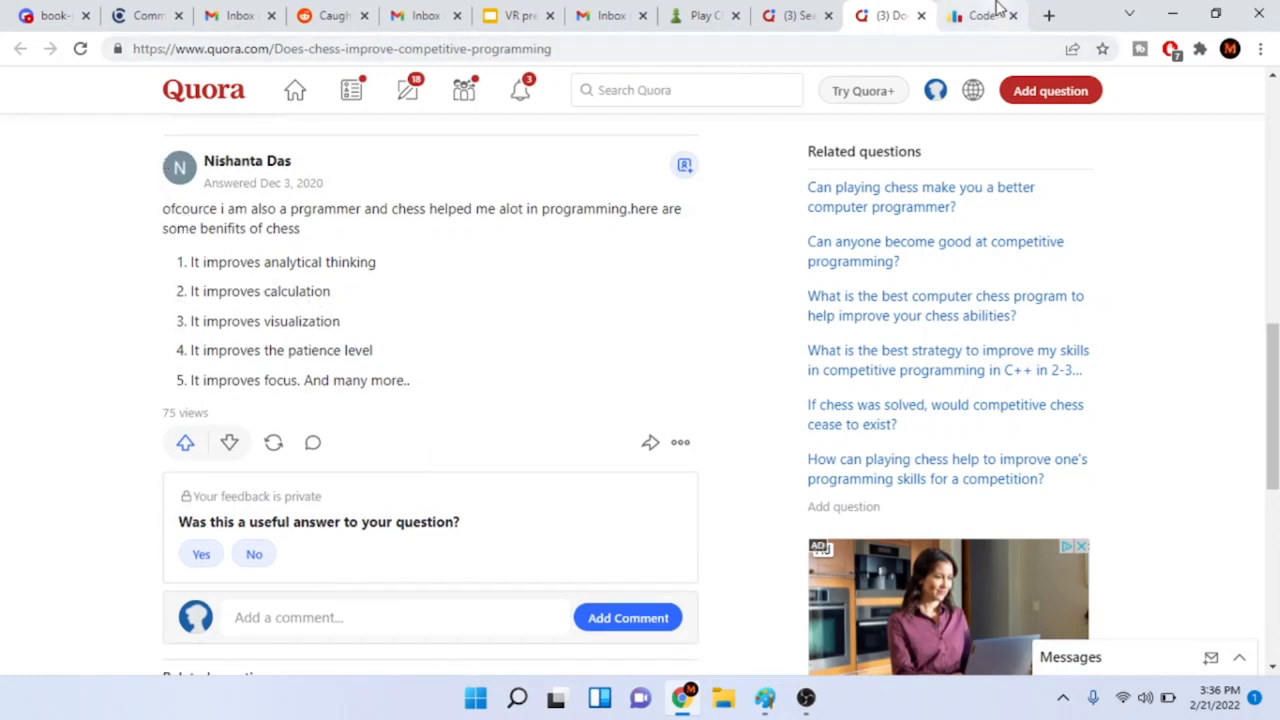
{"action": "mouse_move", "coordinate": [694, 143]}
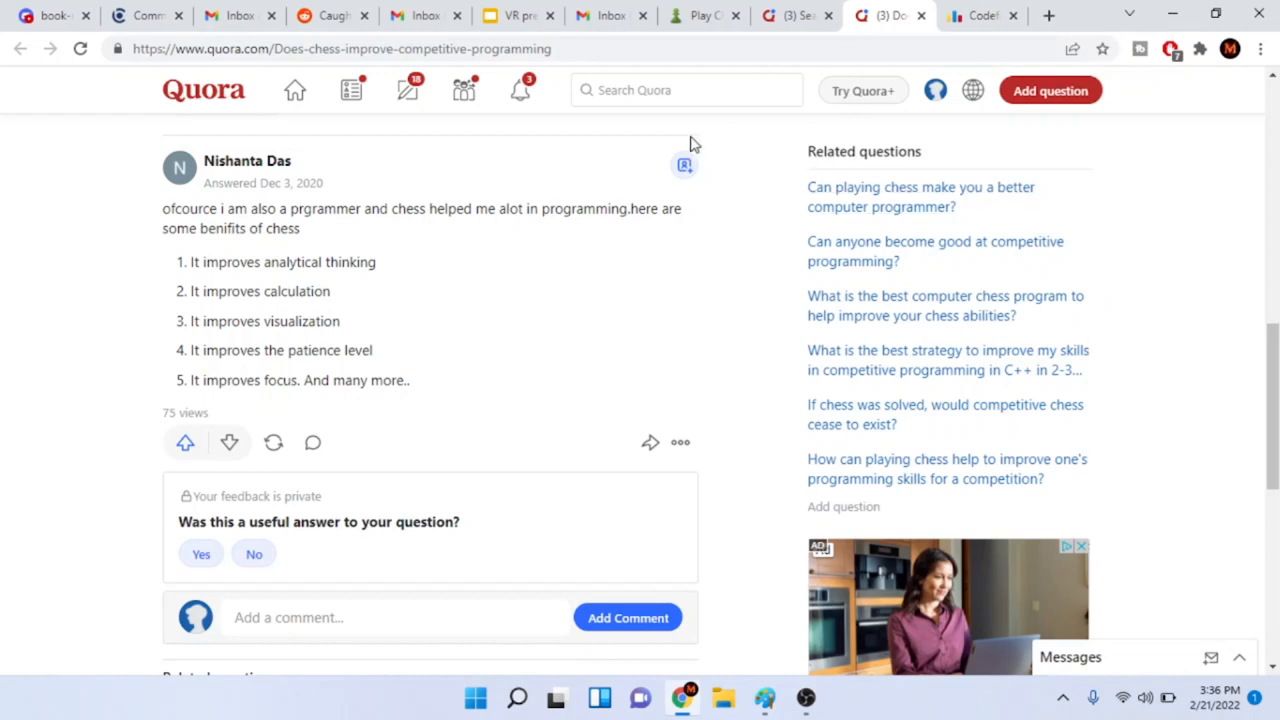
{"action": "mouse_move", "coordinate": [654, 147]}
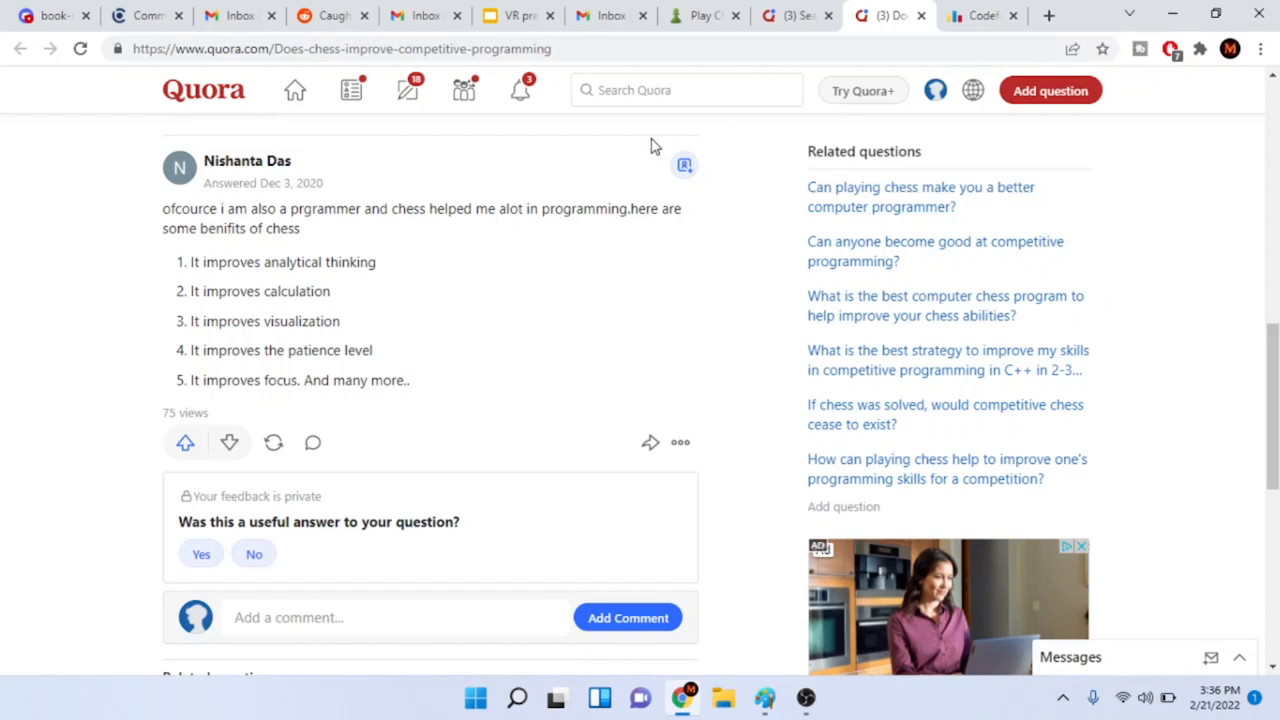
{"action": "mouse_move", "coordinate": [480, 278]}
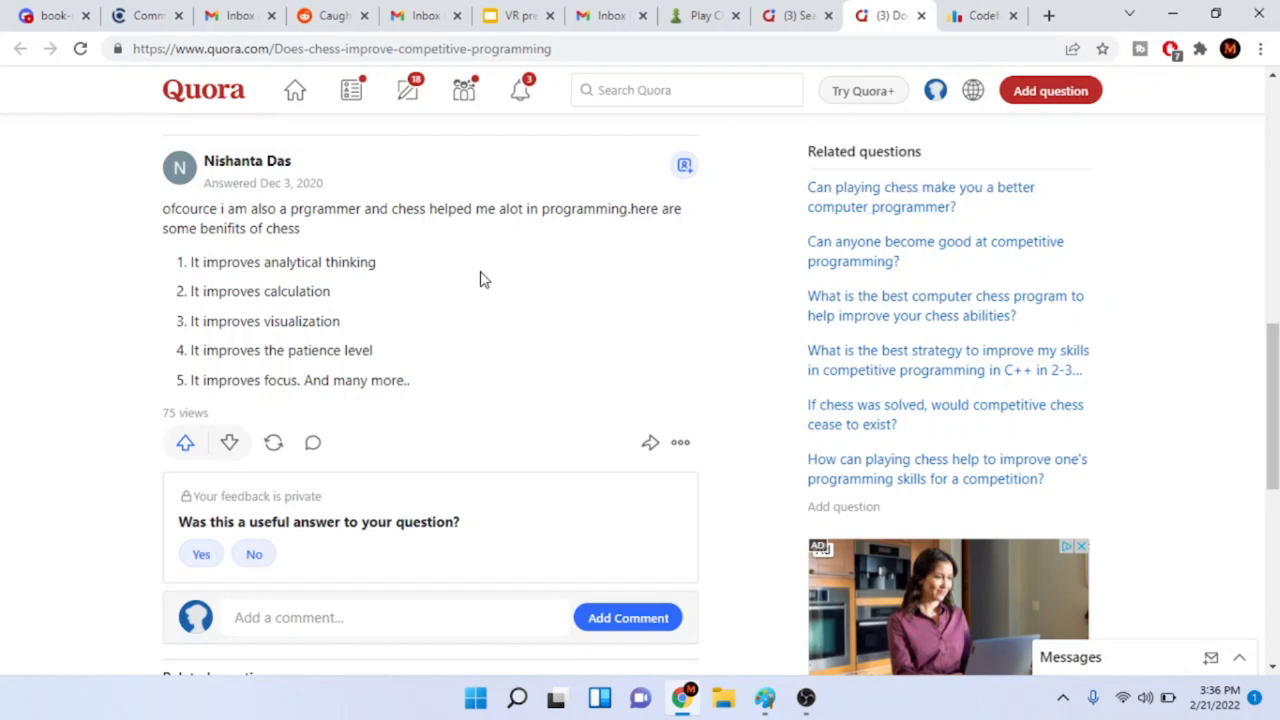
{"action": "mouse_move", "coordinate": [480, 284]}
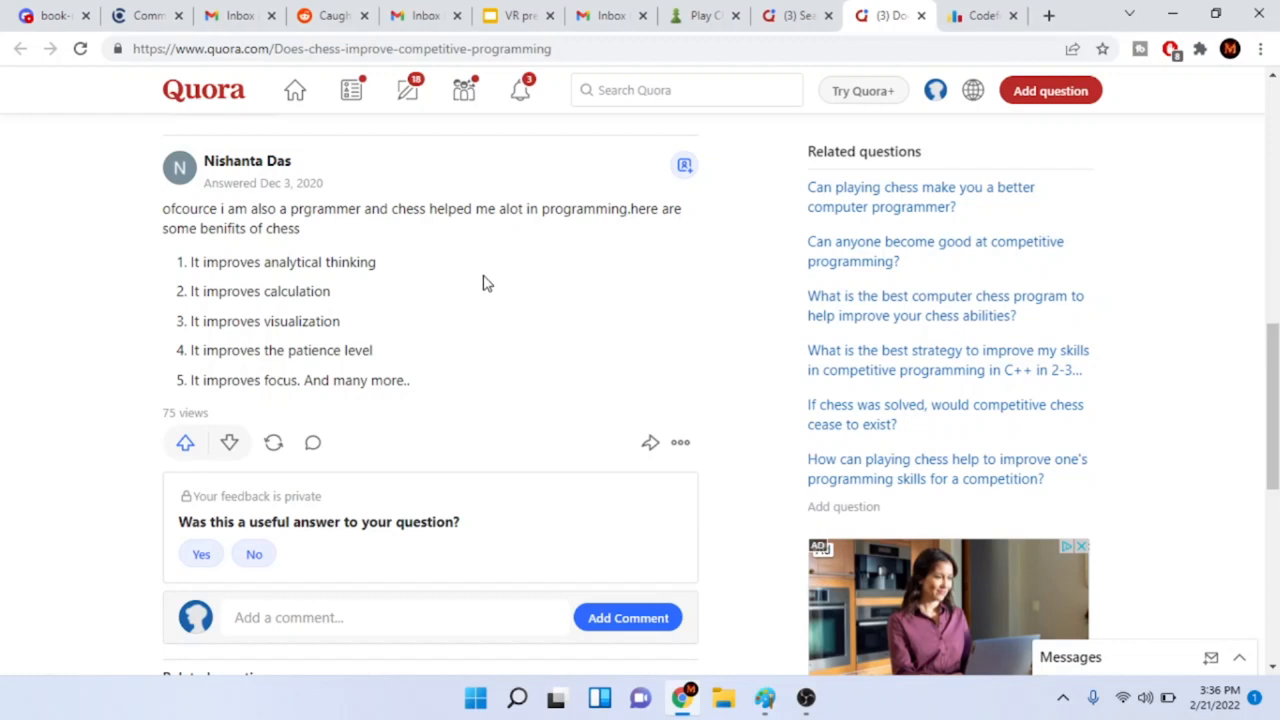
{"action": "mouse_move", "coordinate": [520, 248]}
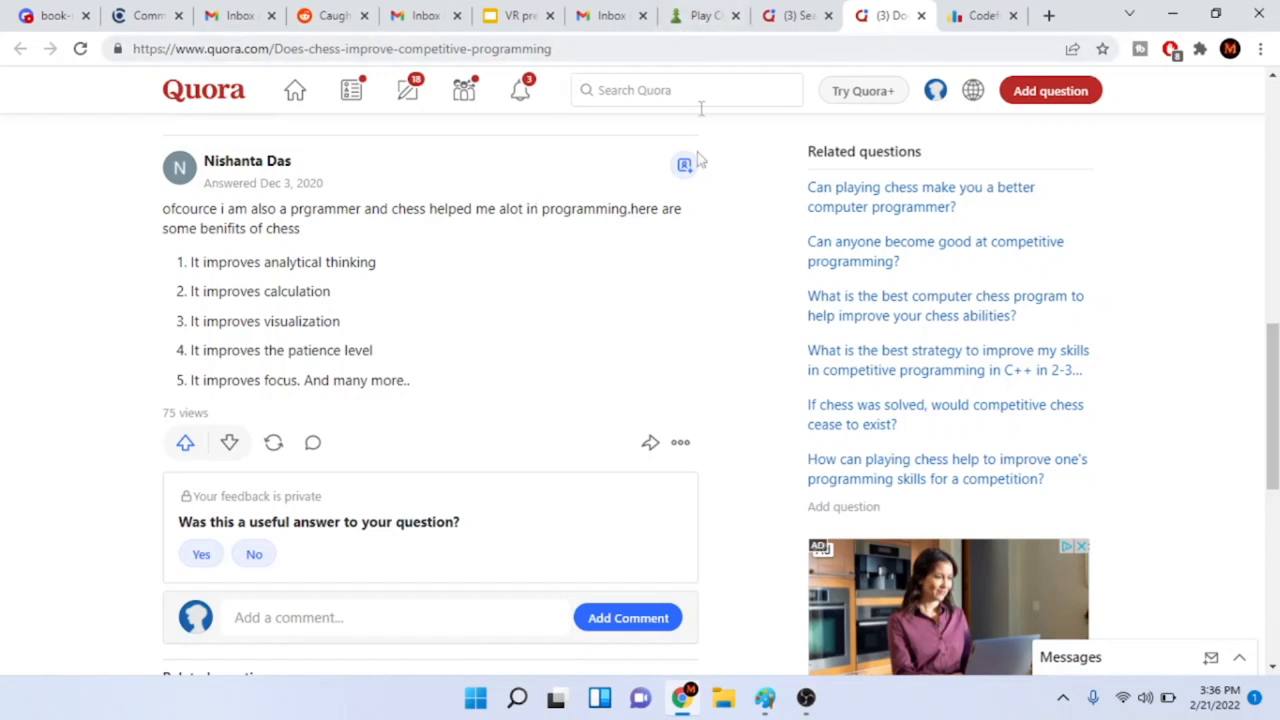
{"action": "mouse_move", "coordinate": [805, 680]}
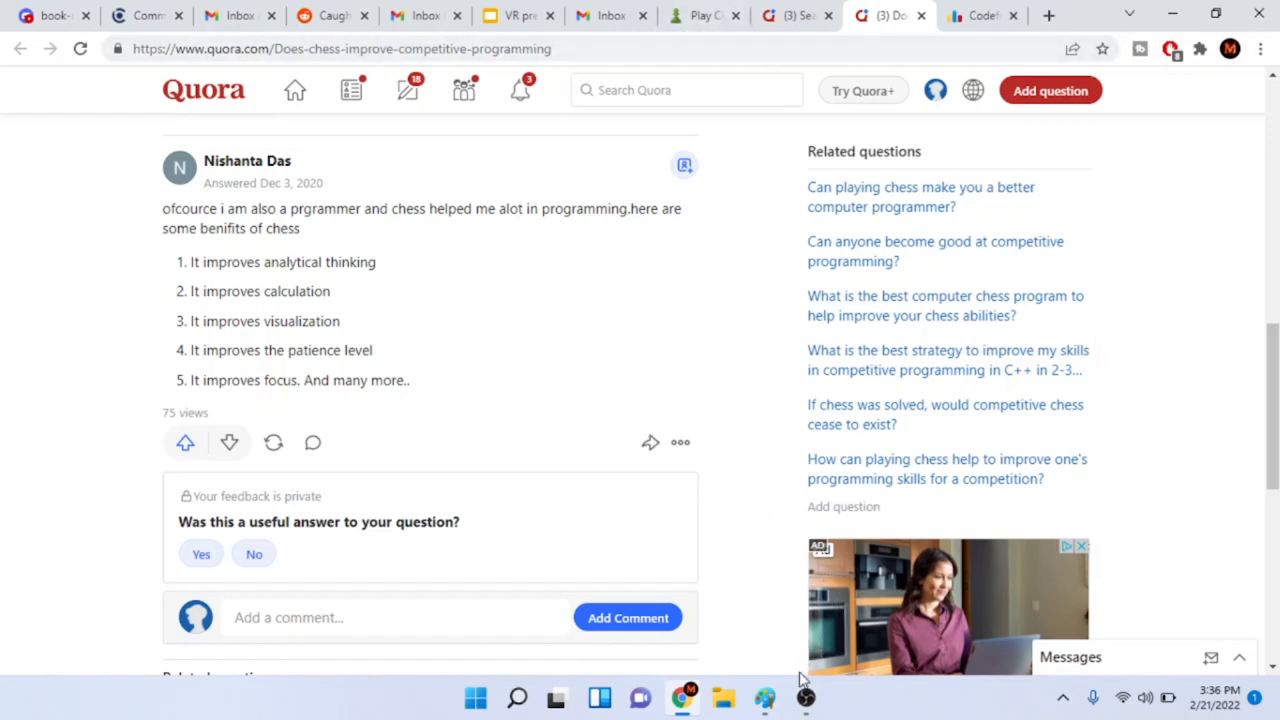
{"action": "left_click", "coordinate": [805, 697]}
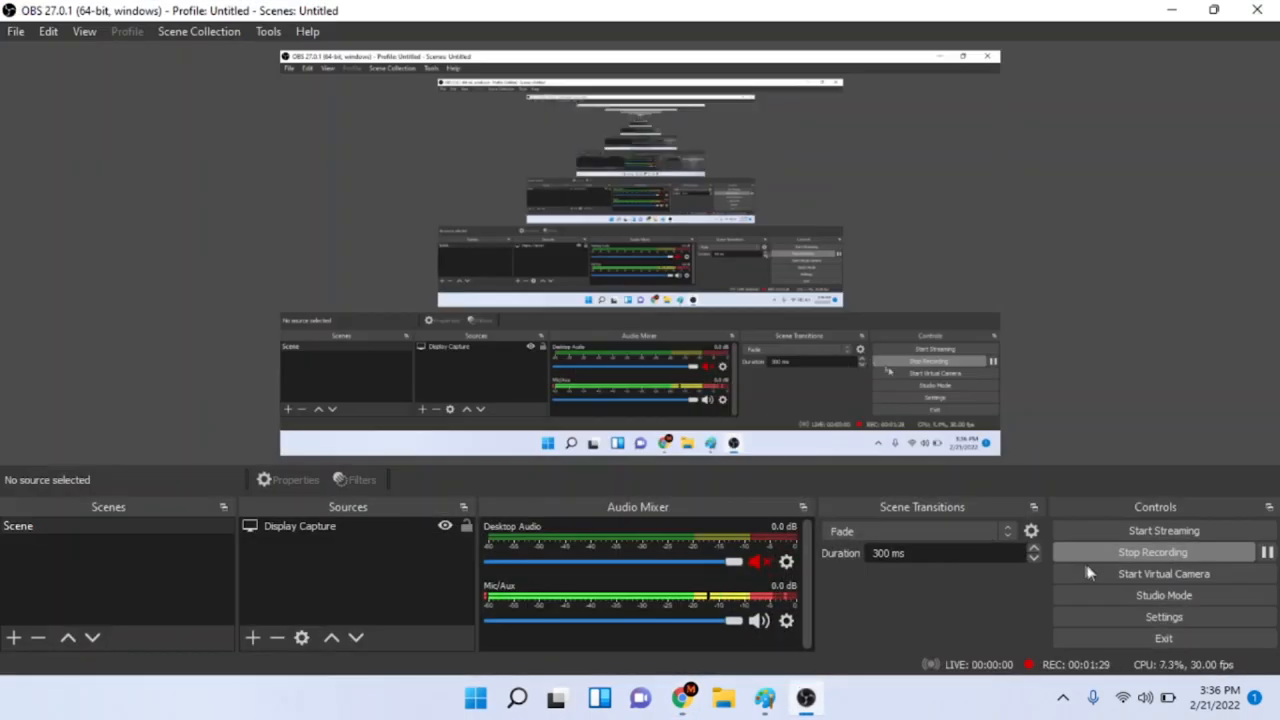